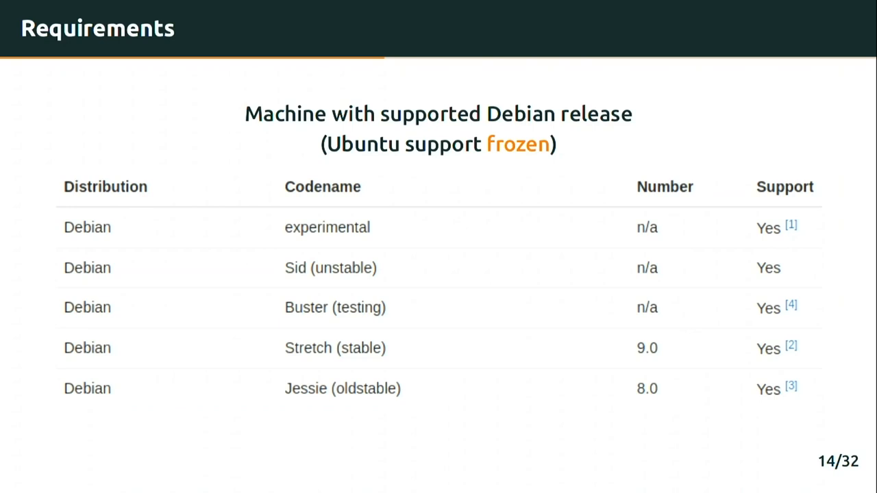
# Show bootstrap.sh with its ansible role install, host playbook, jmespath and vagrant libvirt commands.
pyautogui.press('Right')
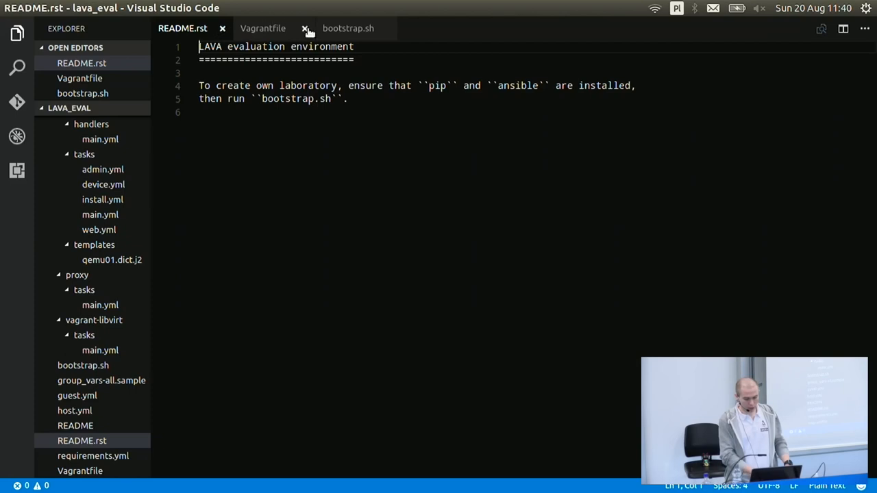
pyautogui.click(348, 27)
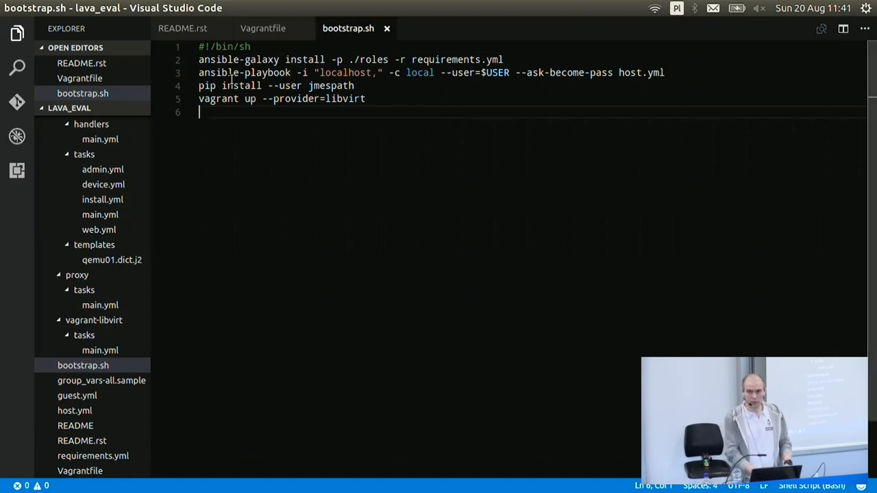
pyautogui.moveTo(203, 274)
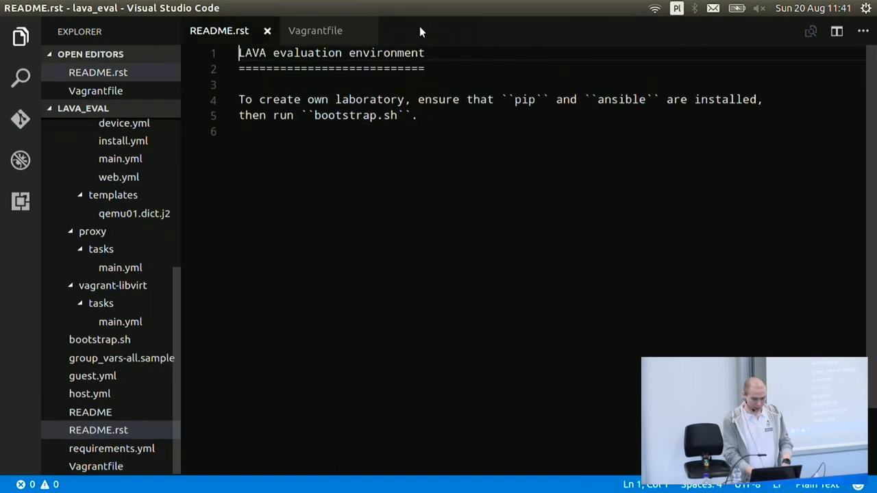
# Show the Vagrantfile and select line 11 'libvirt.nested = true'.
pyautogui.click(315, 30)
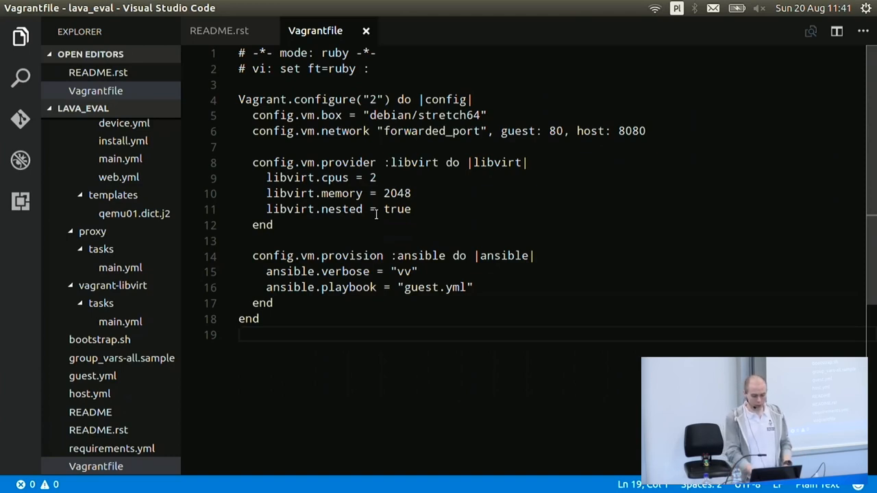
pyautogui.tripleClick(329, 209)
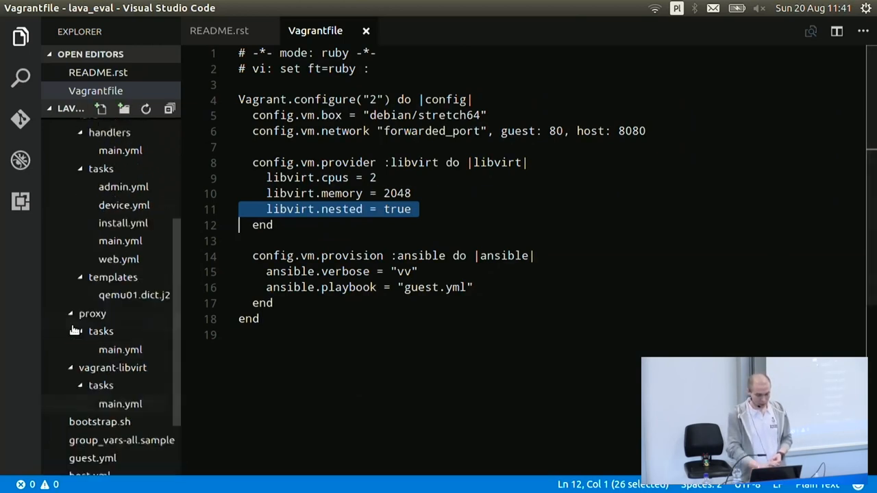
pyautogui.scroll(-3)
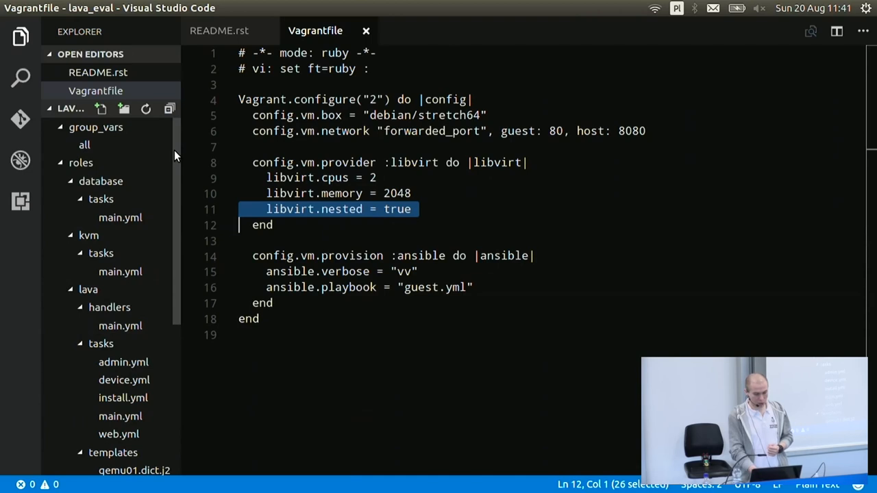
# Scroll the Explorer tree down toward the database role's tasks file.
pyautogui.scroll(-3)
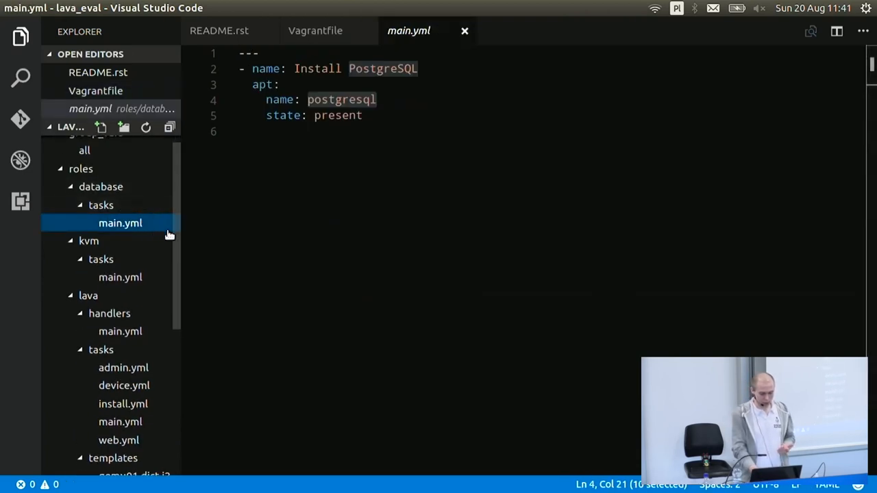
pyautogui.scroll(-3)
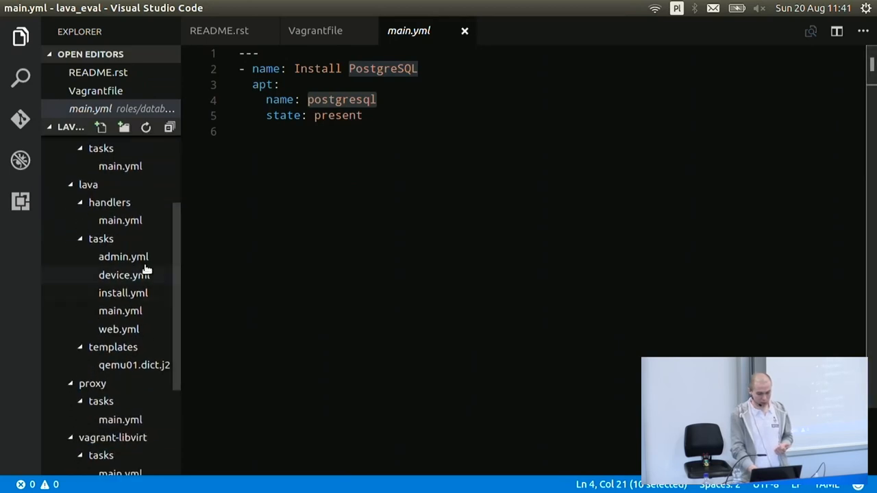
pyautogui.moveTo(124, 293)
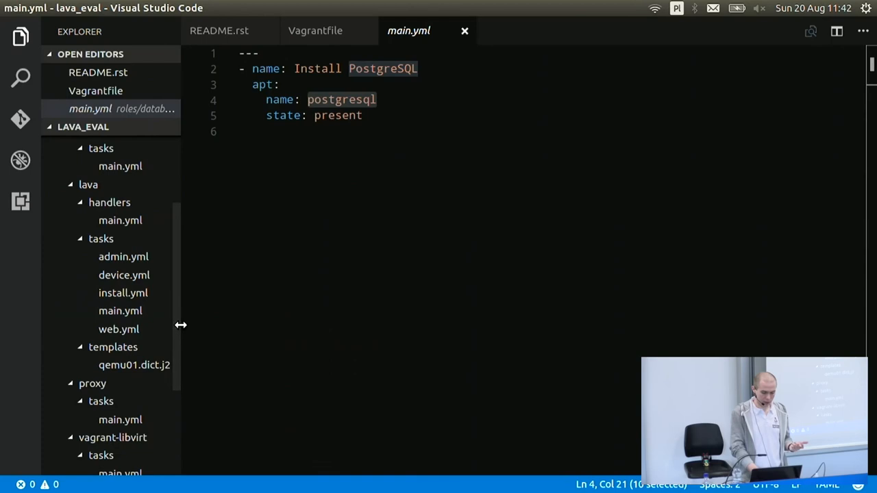
pyautogui.scroll(-3)
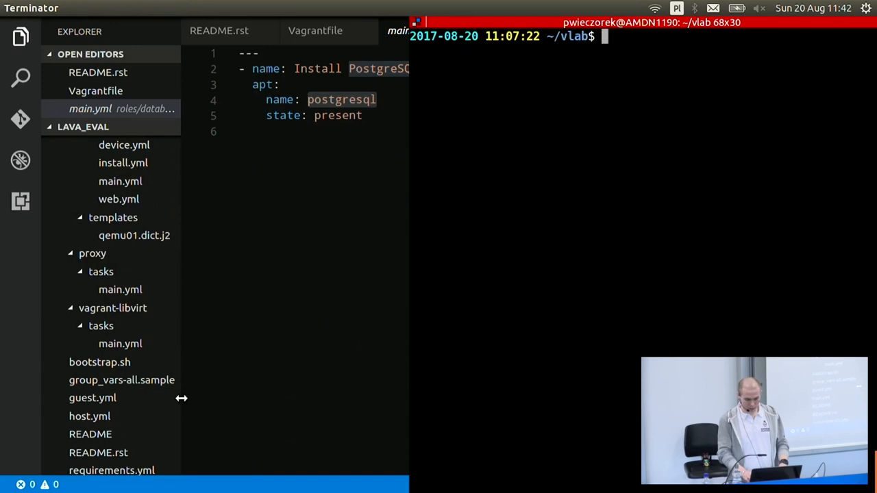
# Run 'vagrant provision' and follow the Ansible output to the clean PLAY RECAP, then switch to Firefox.
pyautogui.write('vagrant provision')
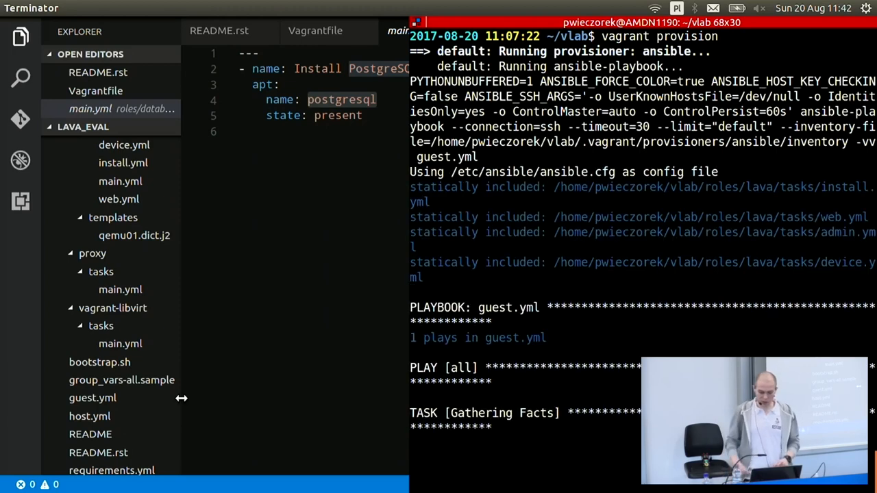
pyautogui.scroll(-3)
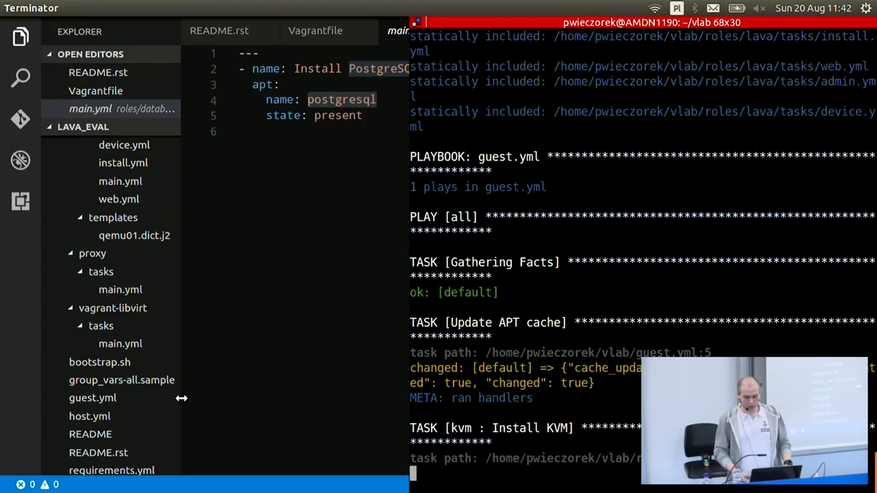
pyautogui.scroll(-3)
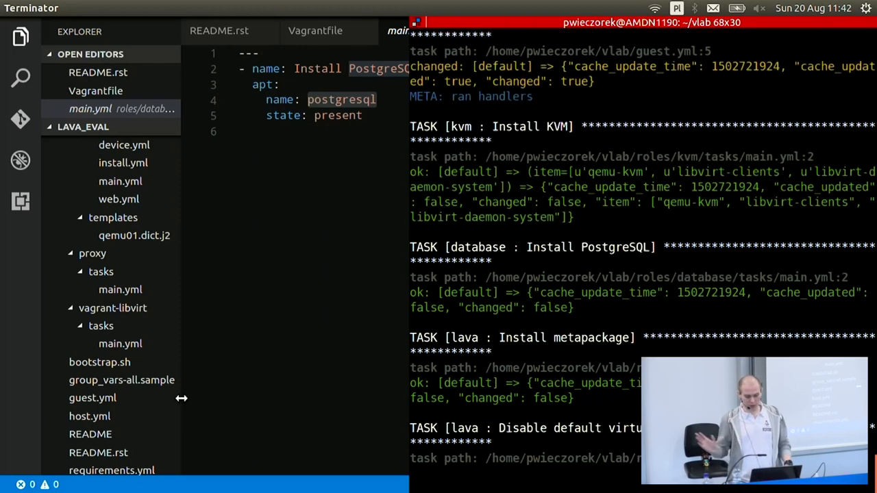
pyautogui.scroll(-3)
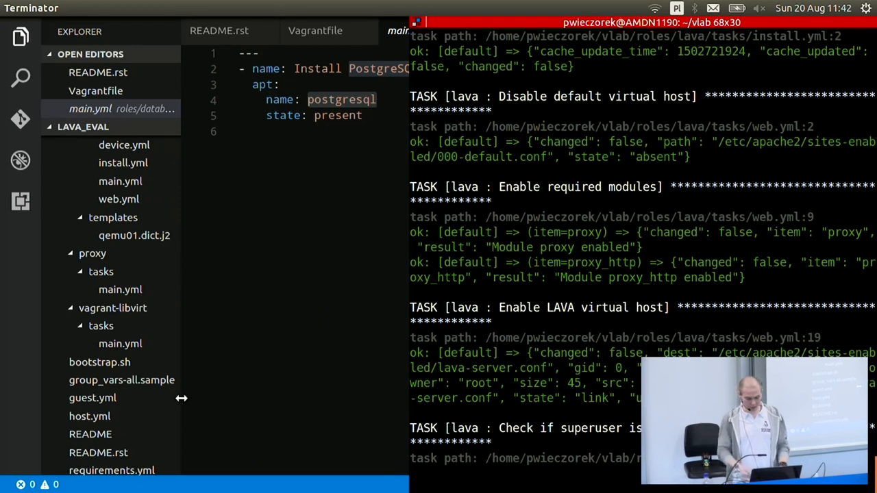
pyautogui.scroll(-3)
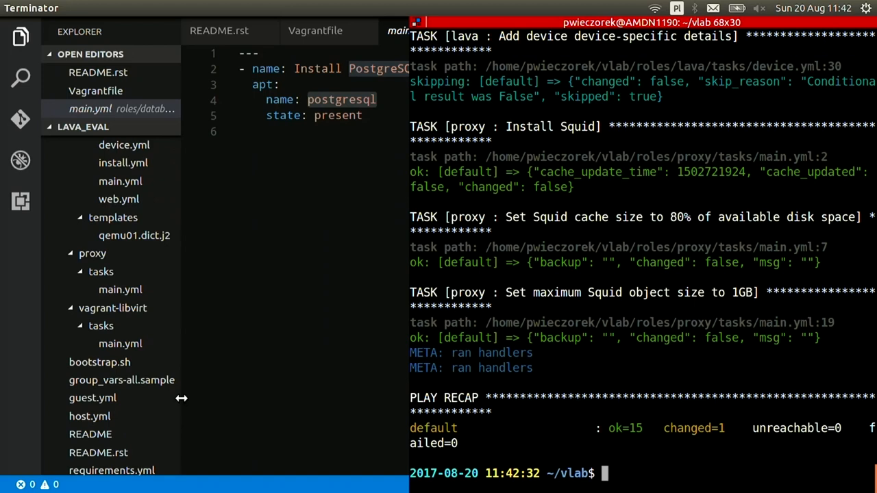
pyautogui.press('alt+Tab')
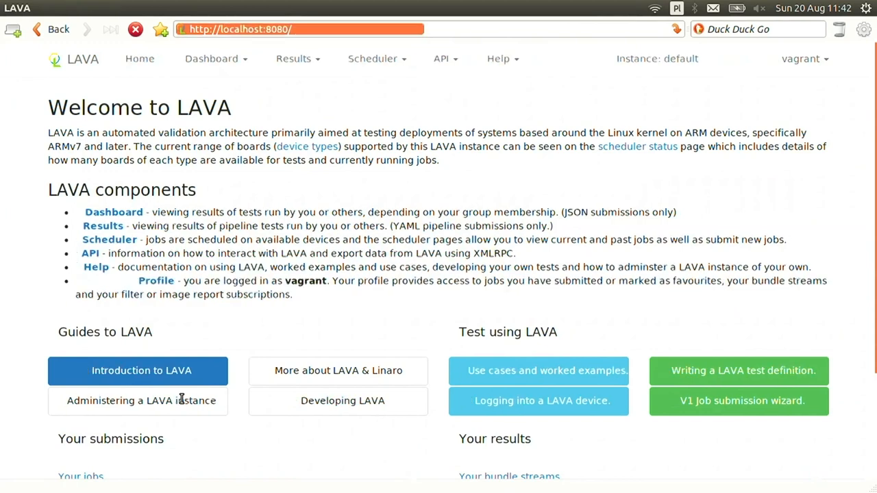
# From the LAVA home page, go to Scheduler > All Devices listing qemu01.
pyautogui.click(134, 29)
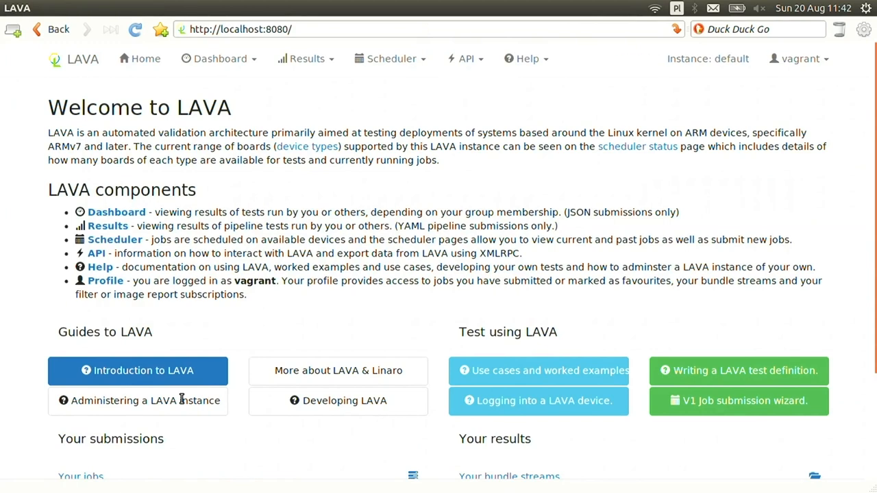
pyautogui.moveTo(3, 313)
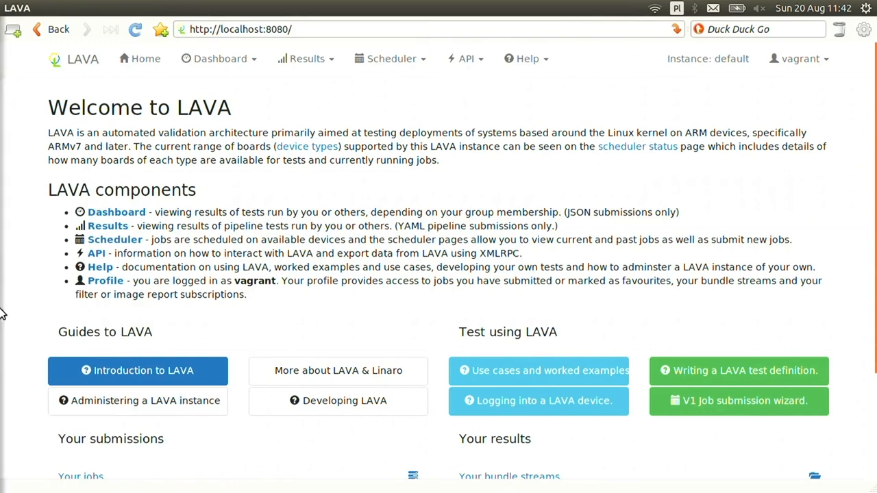
pyautogui.moveTo(392, 57)
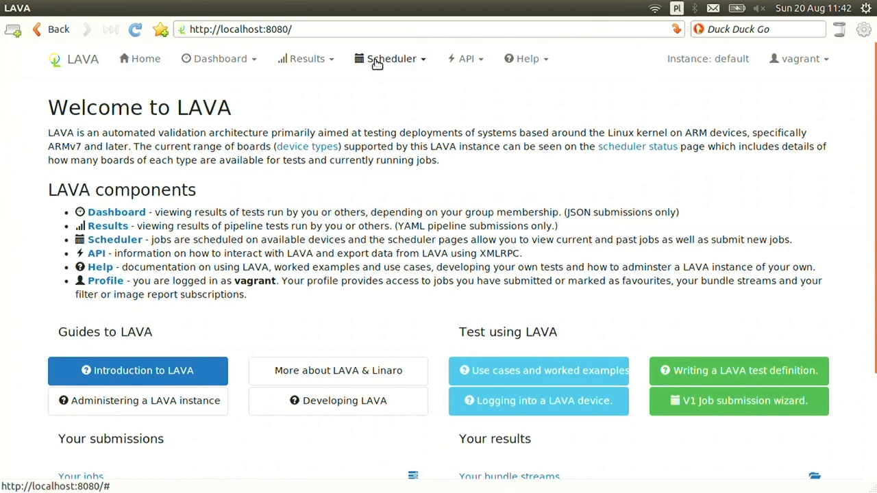
pyautogui.click(392, 57)
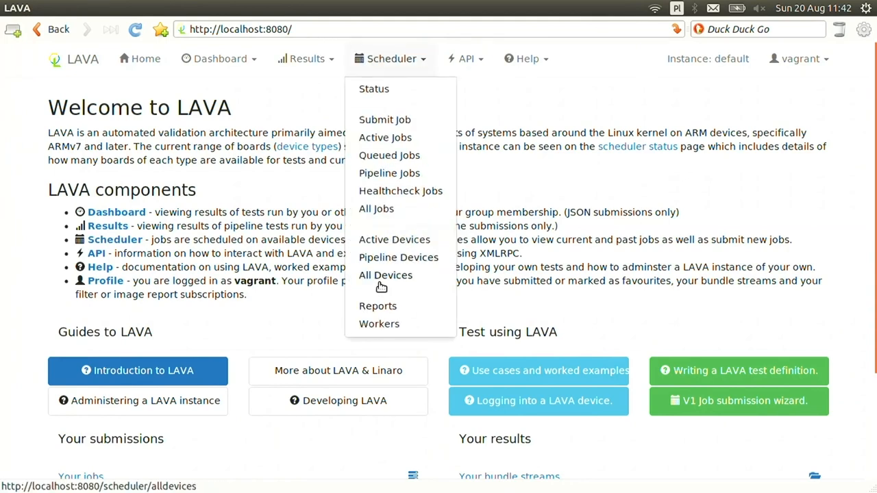
pyautogui.click(385, 275)
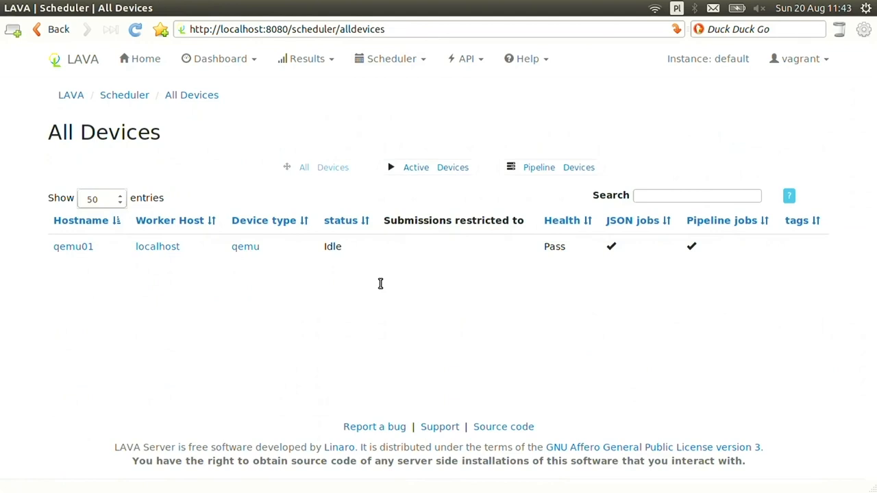
pyautogui.moveTo(73, 247)
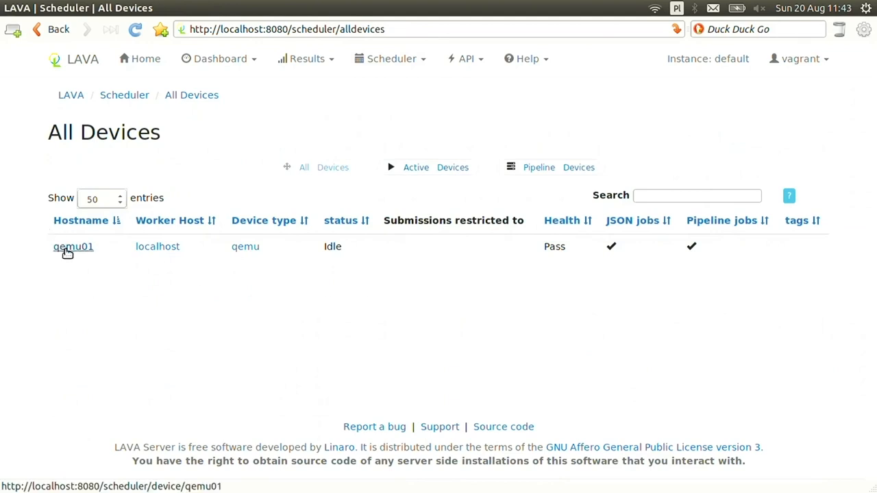
# Show the qemu01 device page with its recent health jobs, then pick job 5.
pyautogui.click(72, 246)
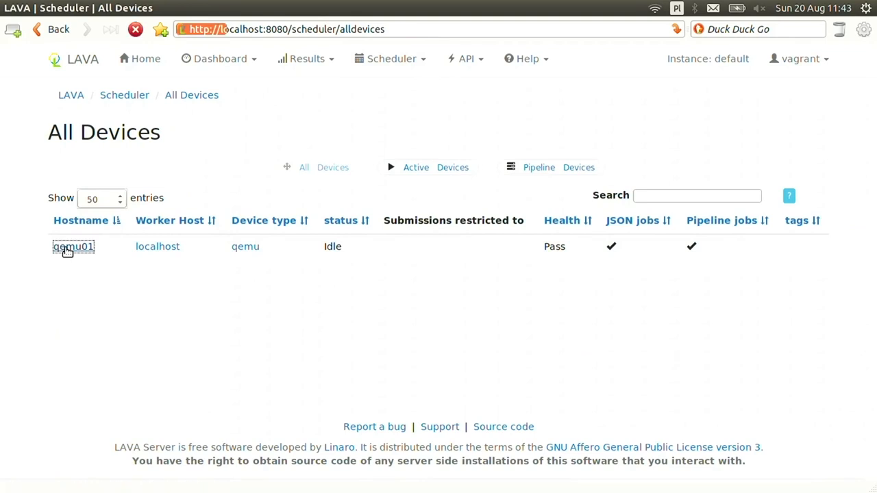
pyautogui.click(72, 246)
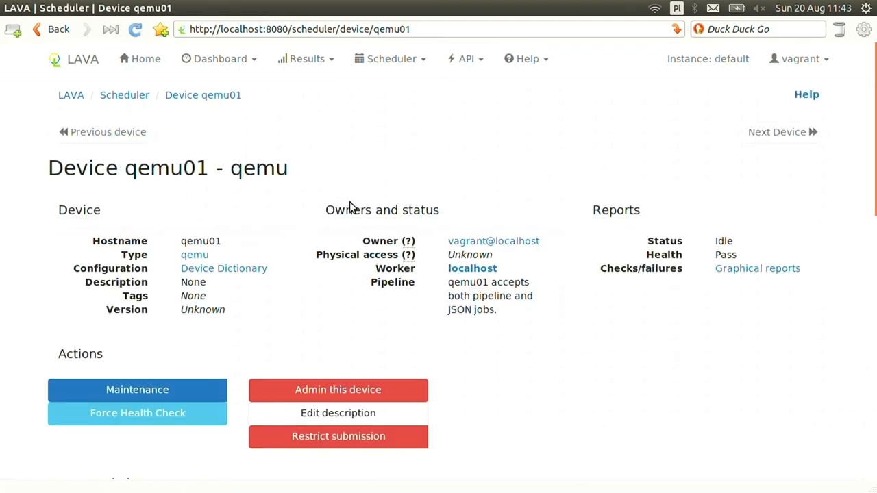
pyautogui.scroll(-3)
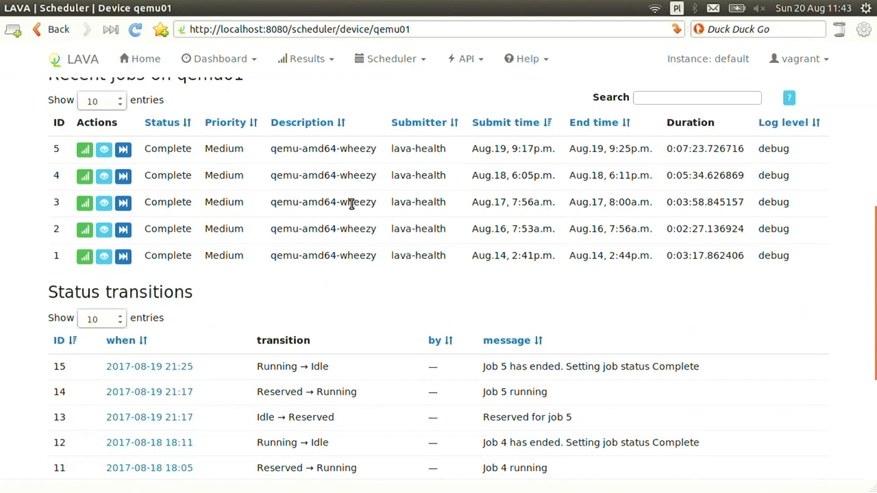
pyautogui.click(104, 148)
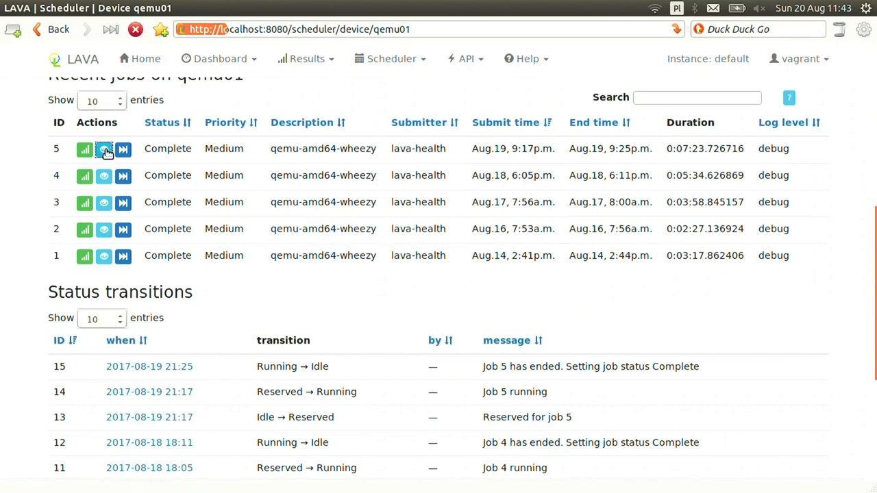
# View job 5's qemu-amd64-wheezy definition and highlight the deploy timeout and 'root@debian:' prompt lines.
pyautogui.click(85, 148)
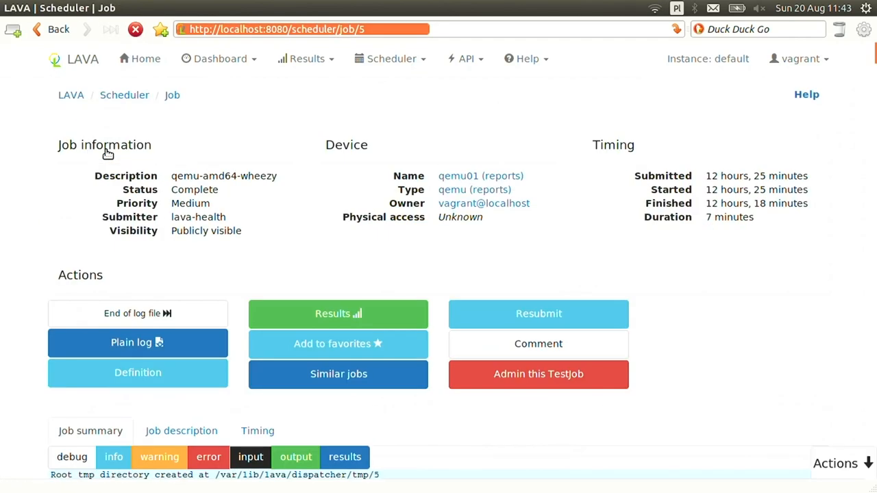
pyautogui.moveTo(233, 209)
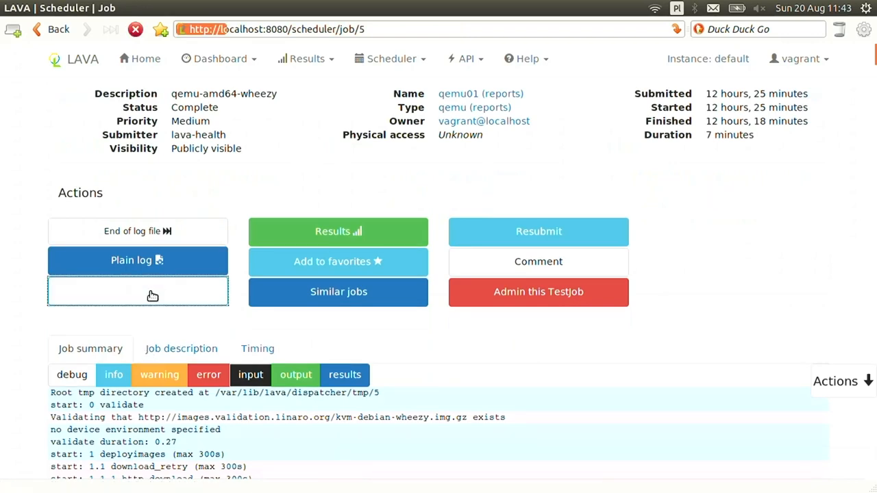
pyautogui.click(137, 290)
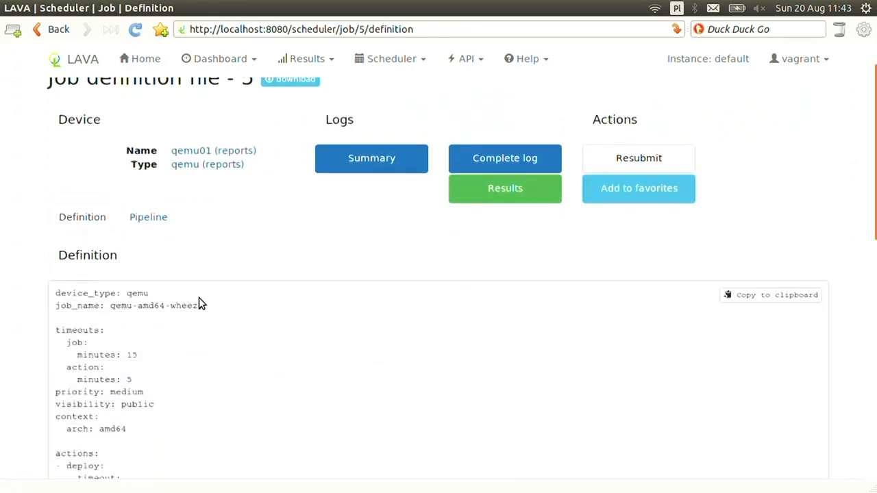
pyautogui.scroll(-3)
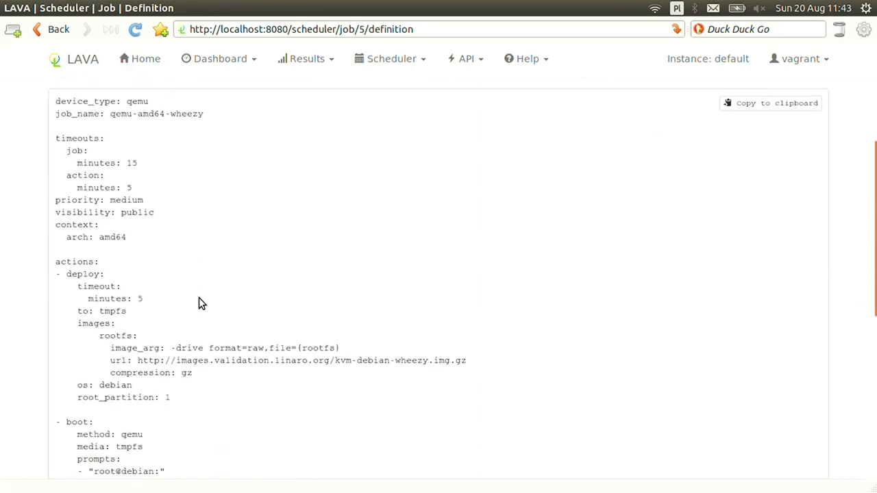
pyautogui.moveTo(149, 284)
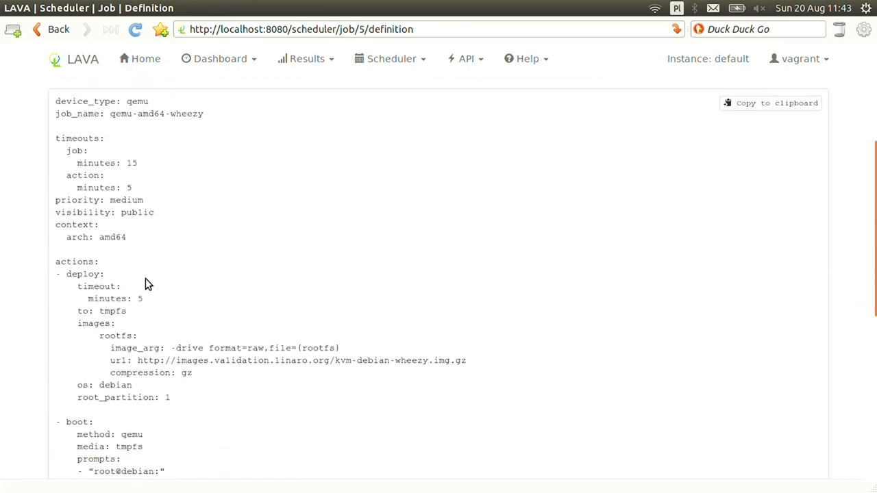
pyautogui.scroll(-3)
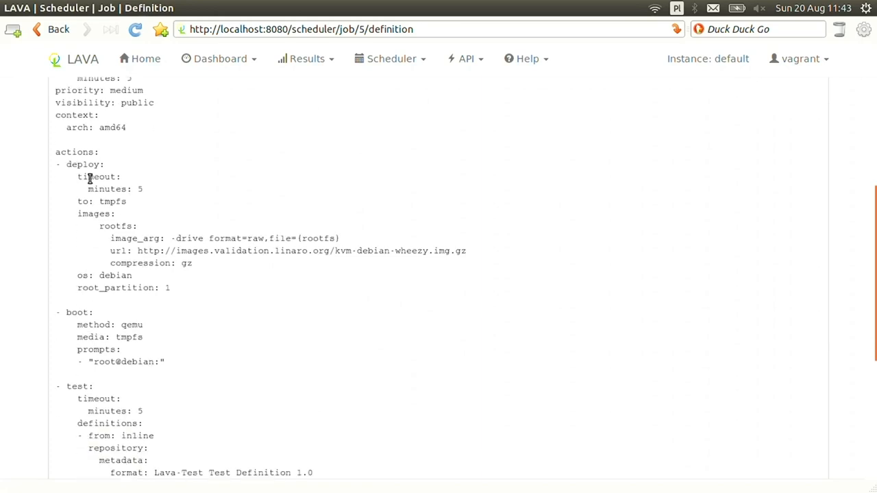
pyautogui.doubleClick(82, 164)
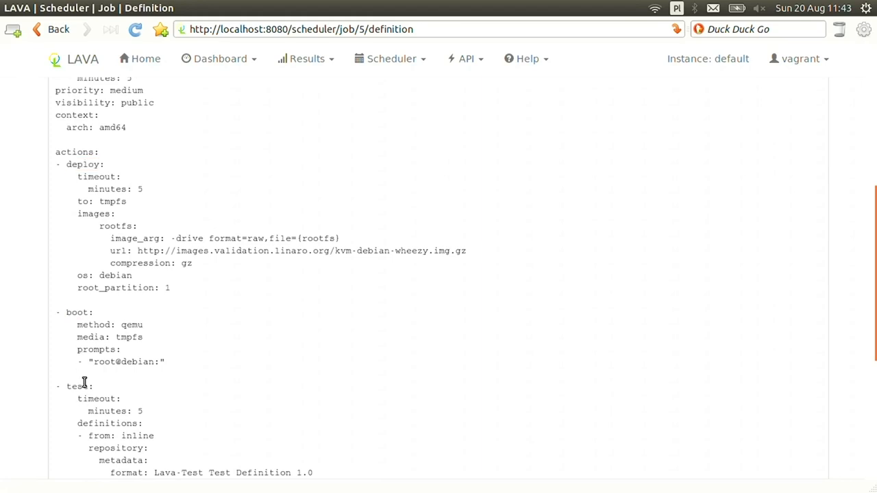
pyautogui.doubleClick(76, 387)
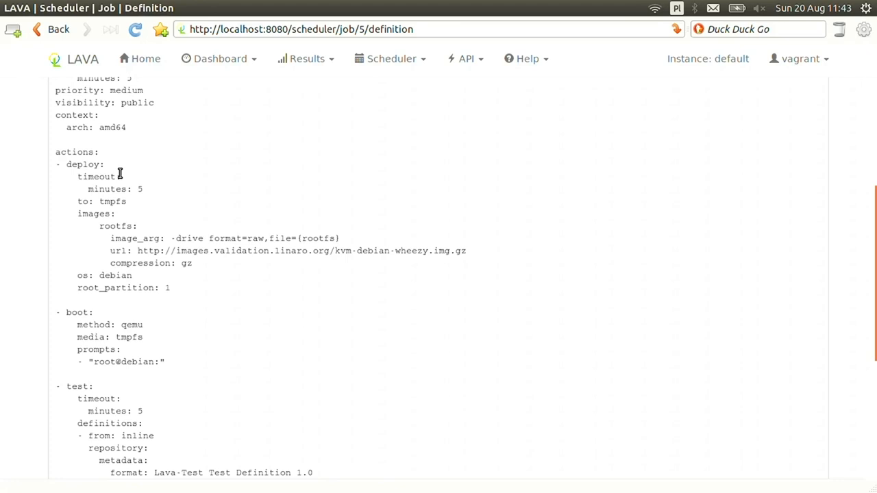
pyautogui.moveTo(252, 248)
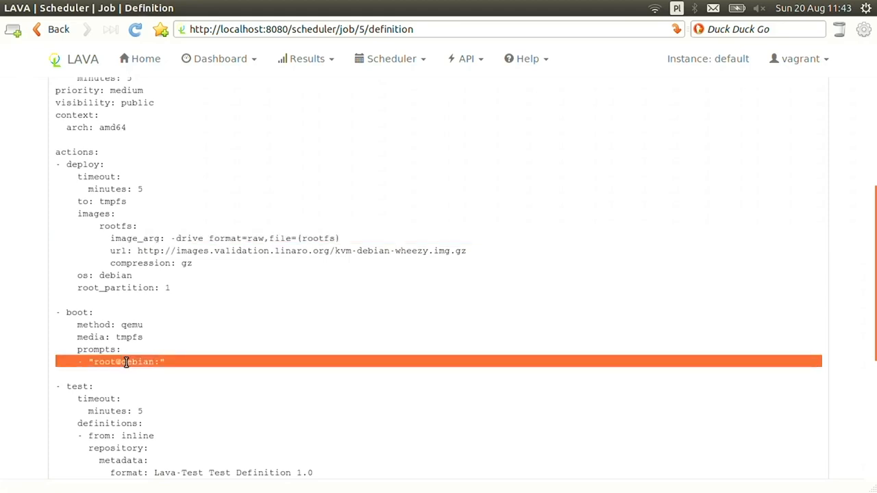
# Bring the test section of job 5's definition into view and clear the highlight on the boot prompt line.
pyautogui.scroll(-3)
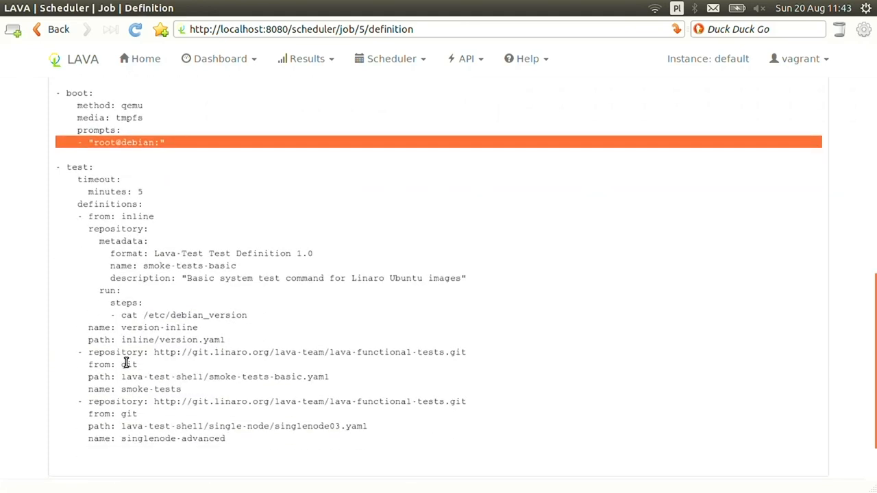
pyautogui.scroll(-3)
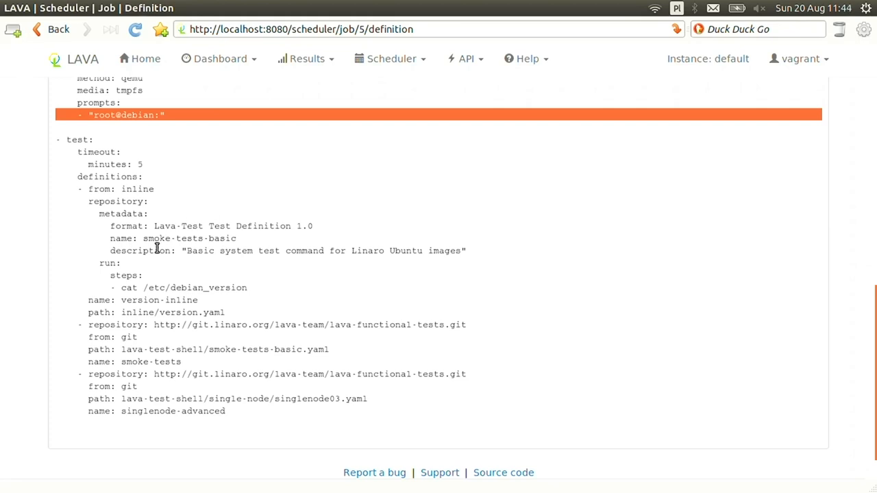
pyautogui.moveTo(122, 337)
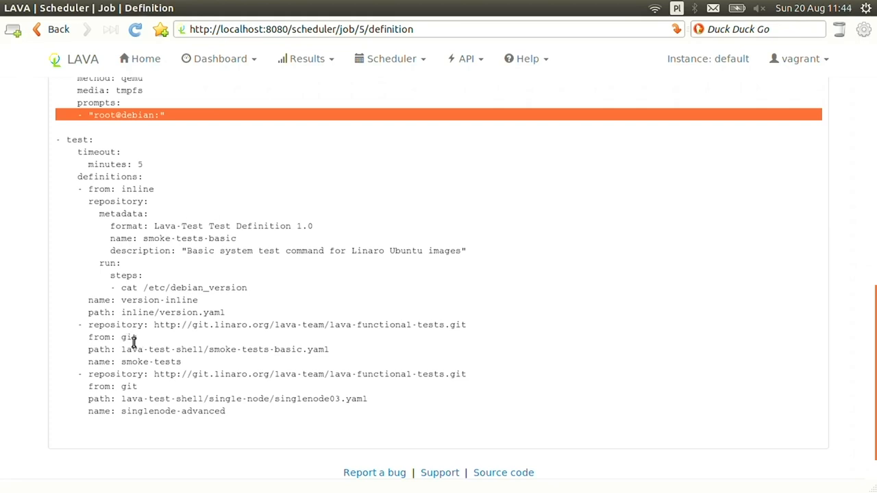
pyautogui.click(126, 337)
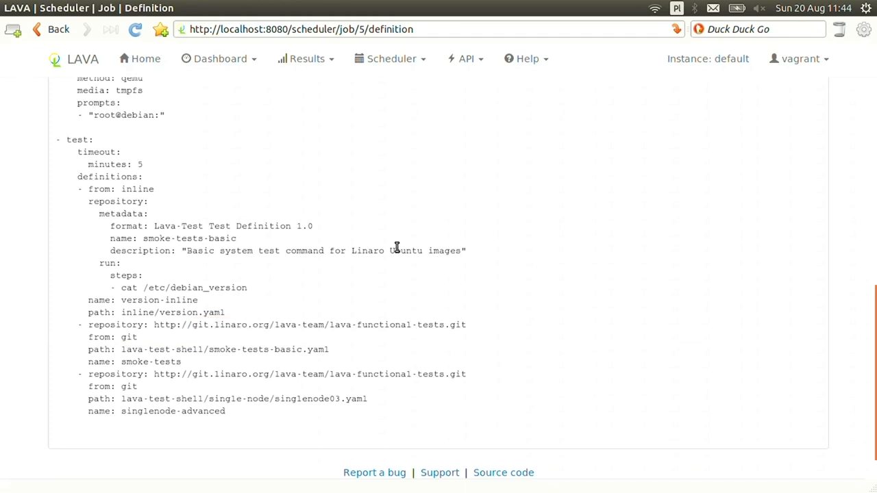
pyautogui.press('alt+Tab')
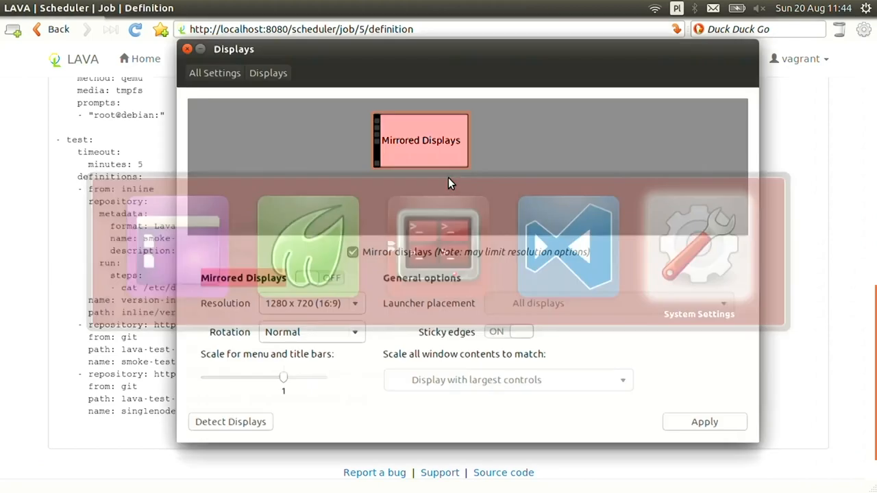
# Show the Displays panel set to mirrored 1280×720.
pyautogui.click(352, 252)
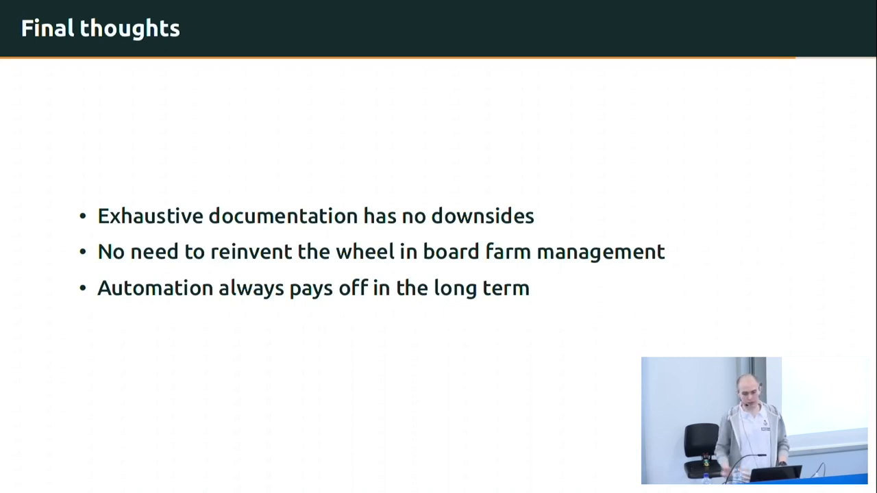
# Advance to the closing 'Questions?' slide.
pyautogui.press('Right')
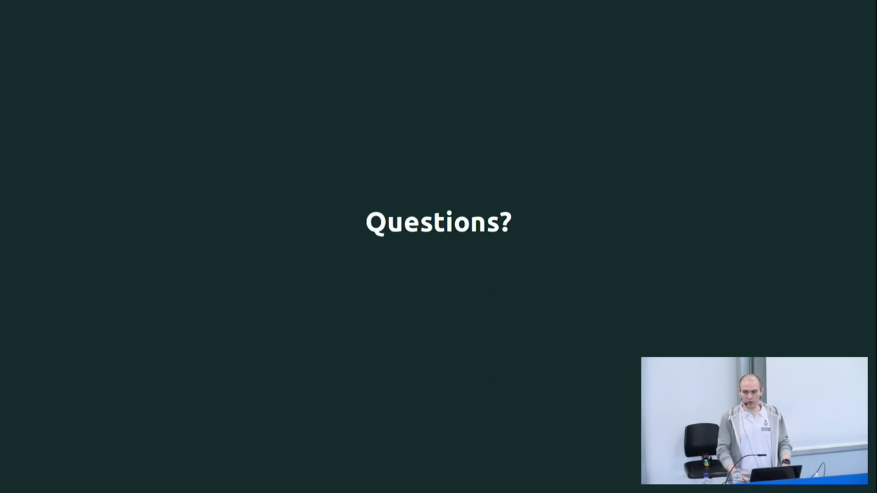